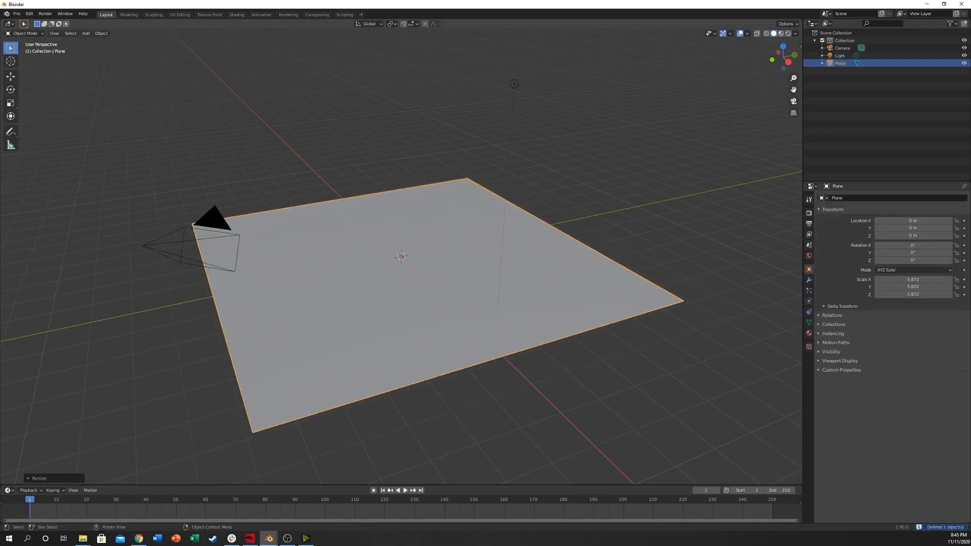
# Step: Jump to the camera view of the plane before splitting the viewport
pyautogui.press('KP_0')
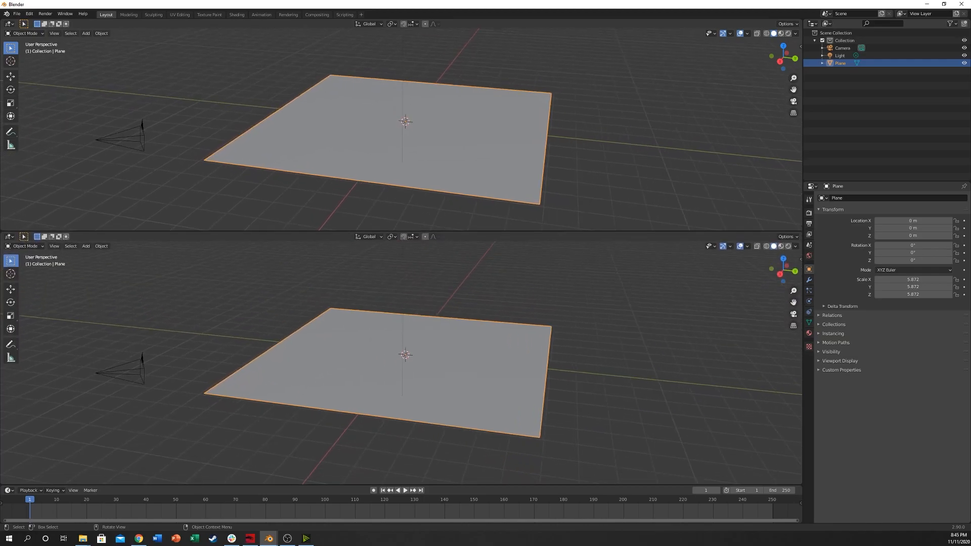
# Step: Switch the lower area's editor type to Shader Editor showing Material.001
pyautogui.click(10, 285)
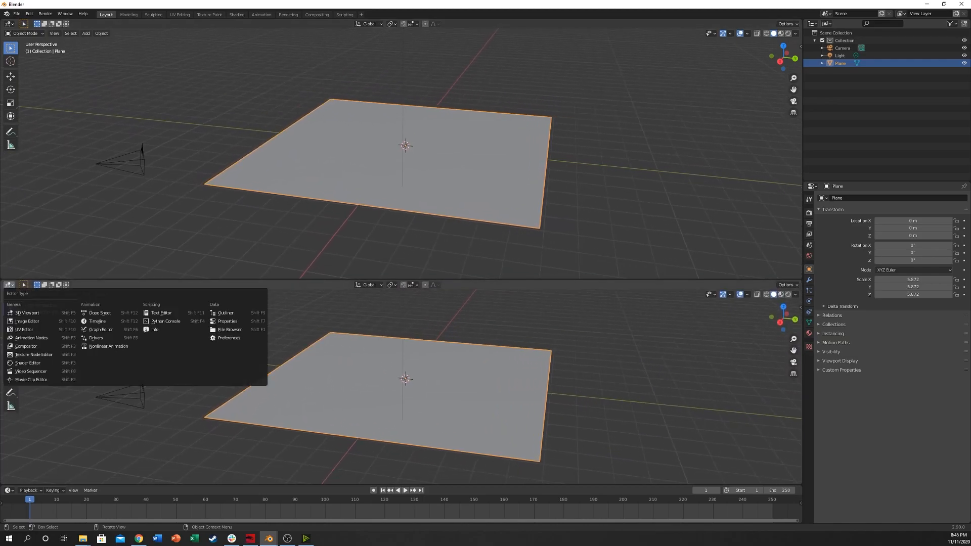
pyautogui.moveTo(28, 363)
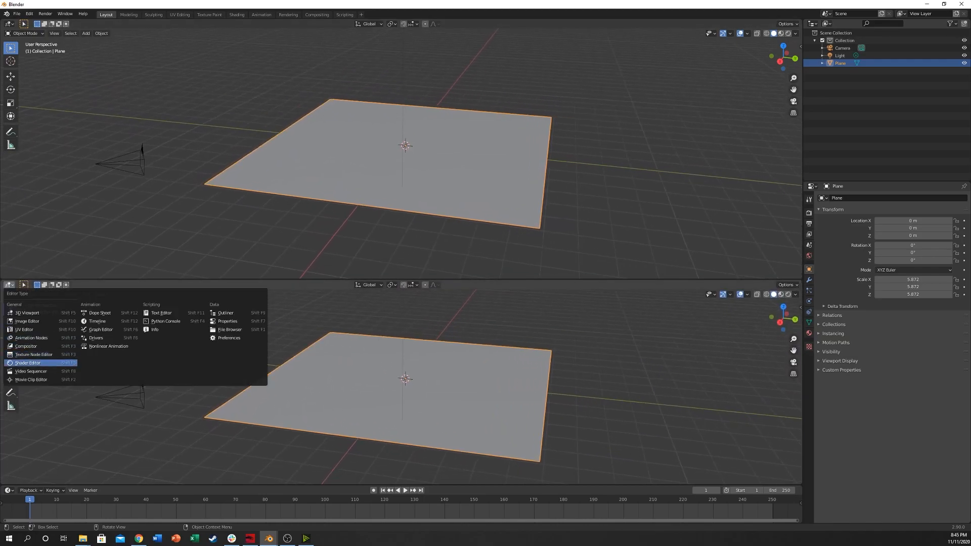
pyautogui.click(26, 362)
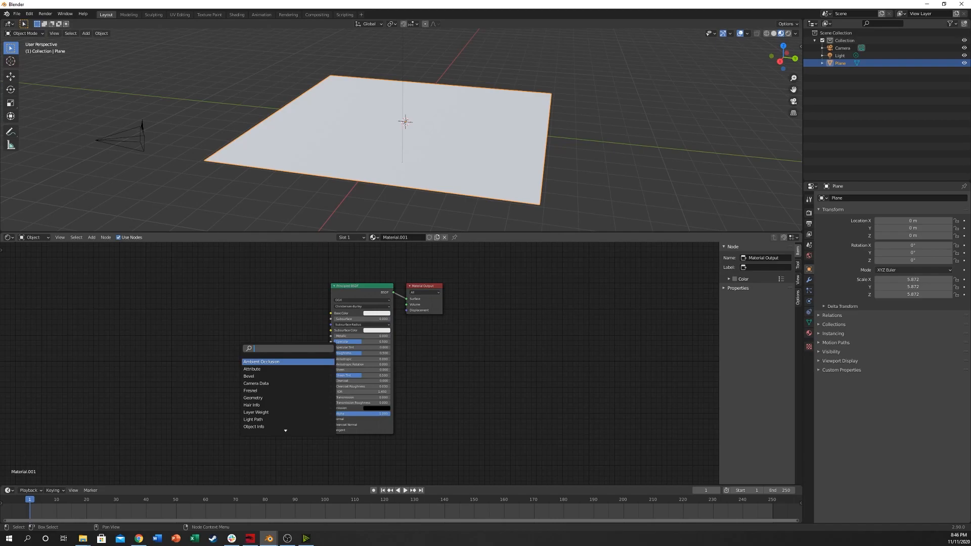
# Step: Add a Noise Texture node and wire its Color to Base Color and Normal
pyautogui.write('noise')
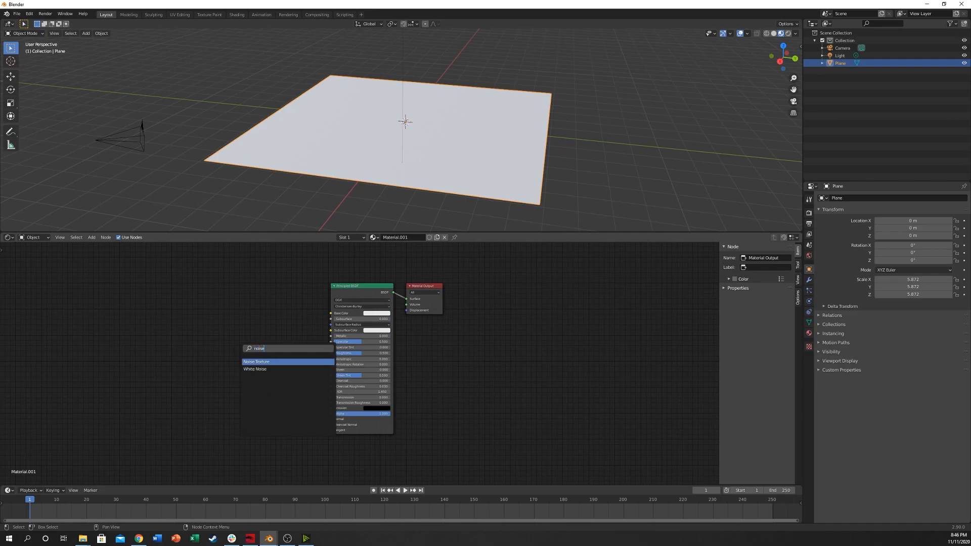
pyautogui.click(256, 361)
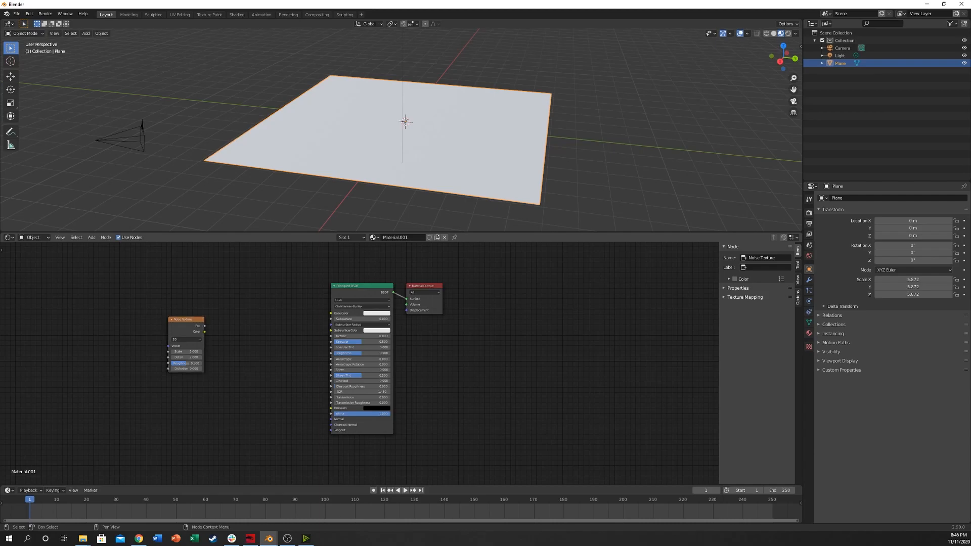
pyautogui.moveTo(202, 326); pyautogui.dragTo(331, 319)
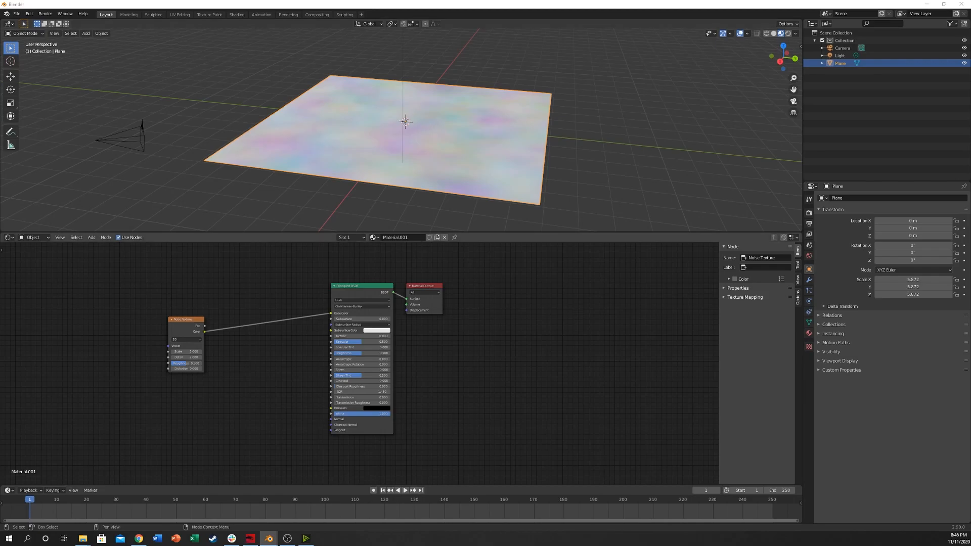
pyautogui.moveTo(184, 318); pyautogui.dragTo(175, 317)
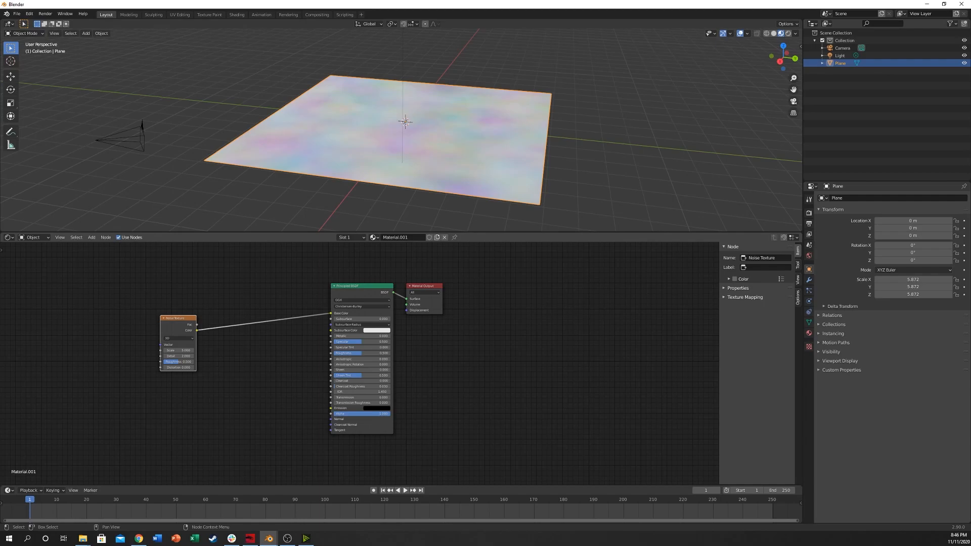
pyautogui.moveTo(197, 324); pyautogui.dragTo(332, 413)
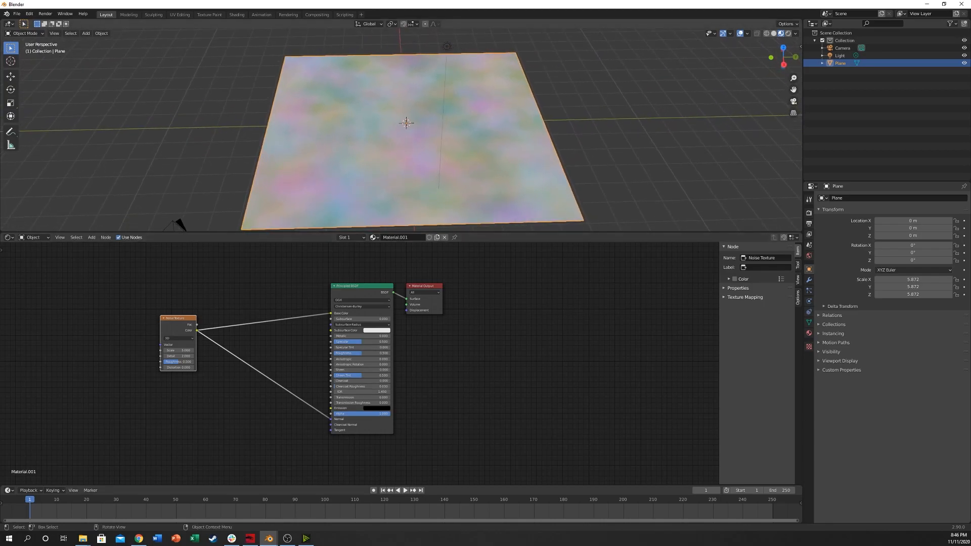
pyautogui.click(839, 55)
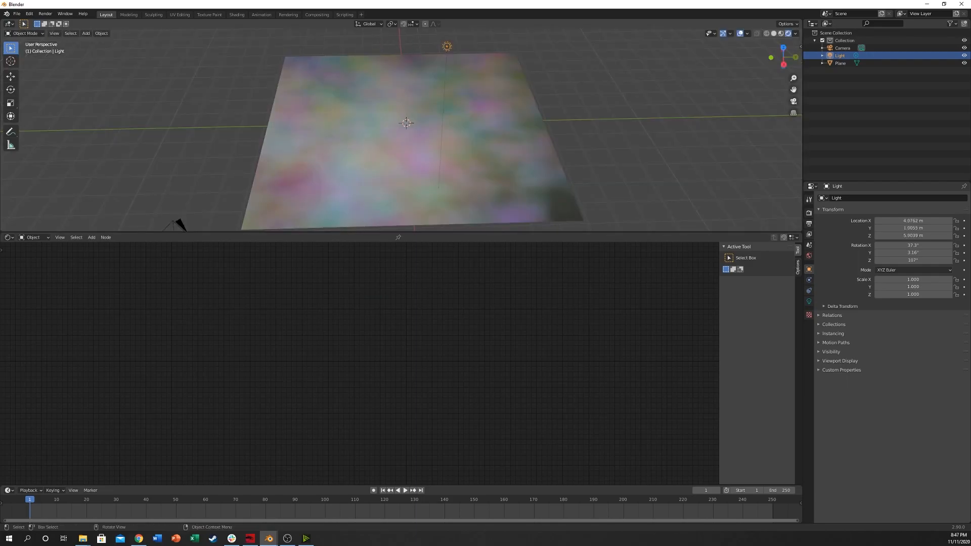
pyautogui.moveTo(446, 46); pyautogui.dragTo(258, 39)
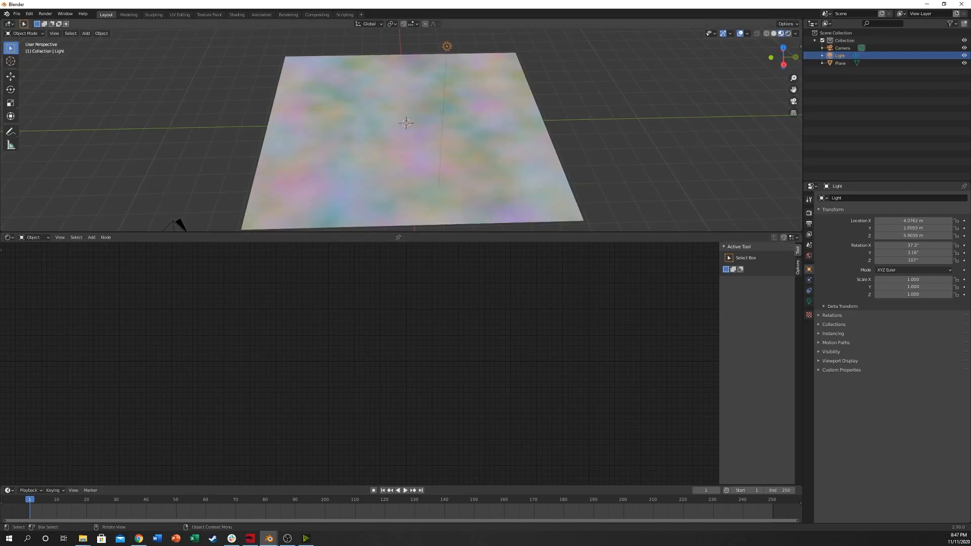
pyautogui.click(840, 63)
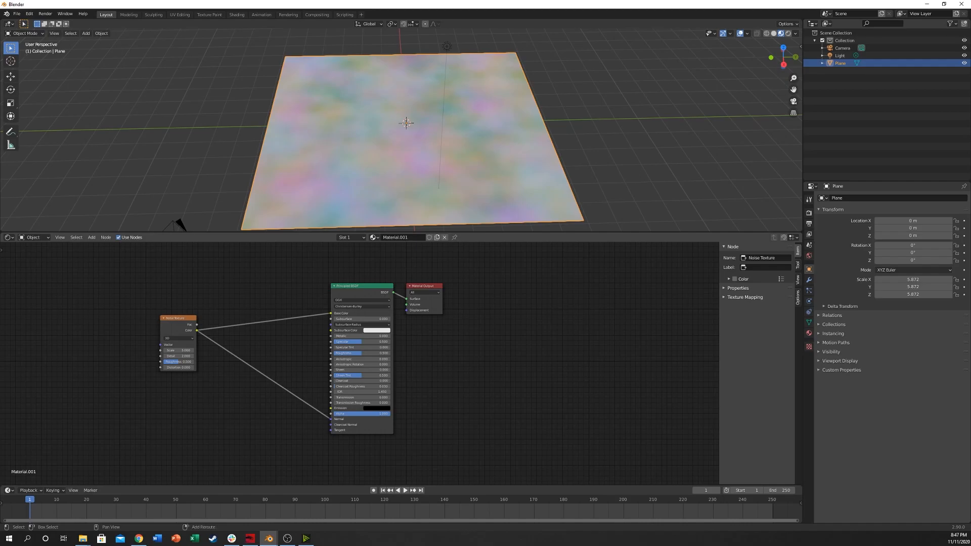
# Step: Search 'bum' and add a Bump node to the material
pyautogui.write('bum')
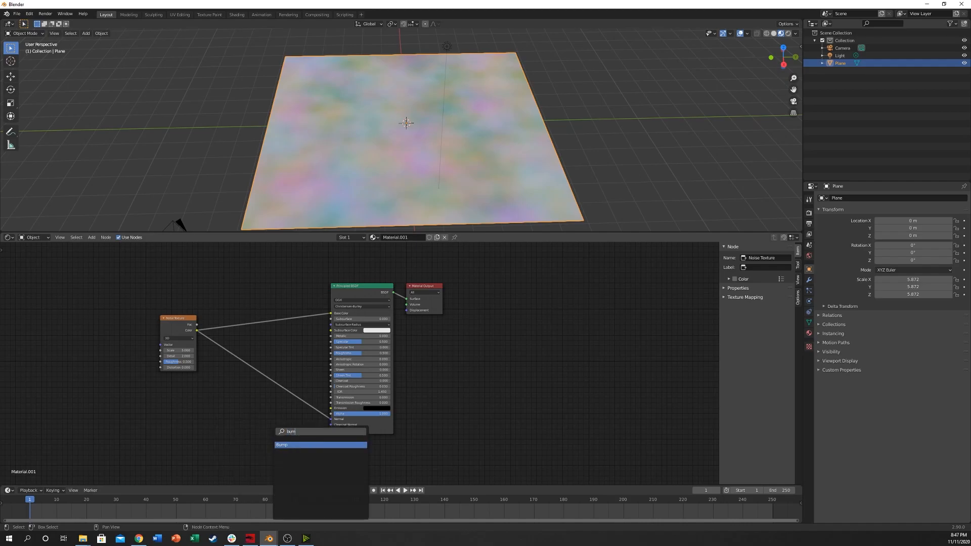
pyautogui.click(283, 445)
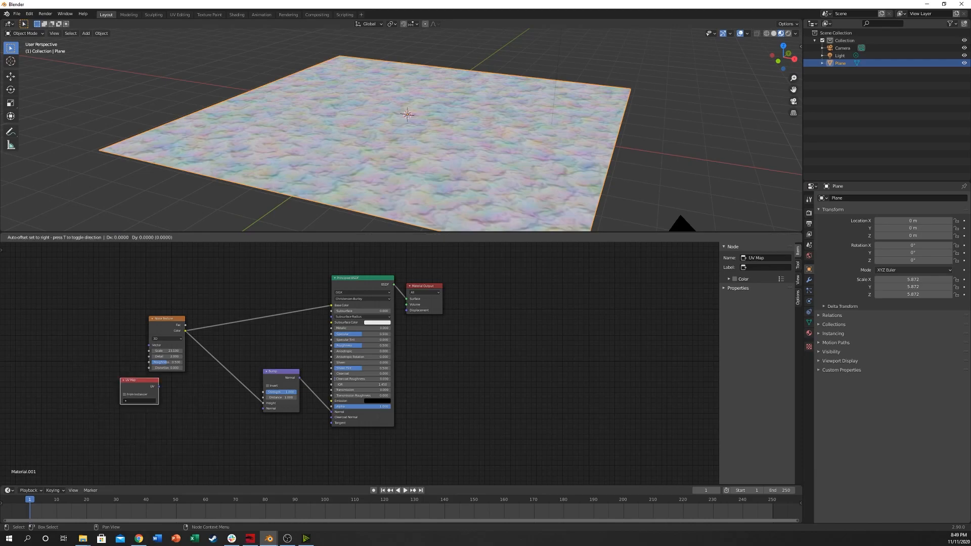
# Step: Position the UV Map node to the left of the Noise Texture
pyautogui.moveTo(139, 380); pyautogui.dragTo(57, 334)
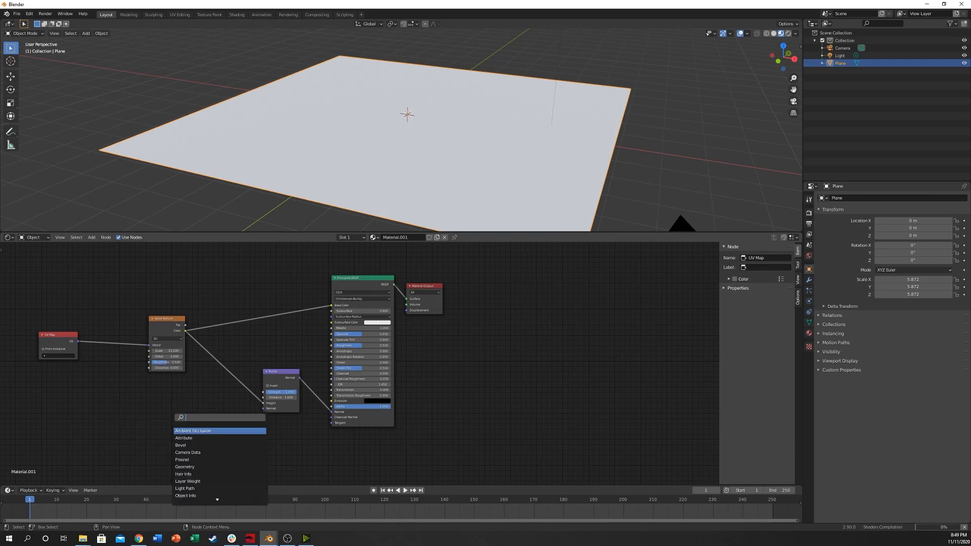
# Step: Search 'mapp' to add a Mapping node between UV Map and Noise Texture
pyautogui.write('mapp')
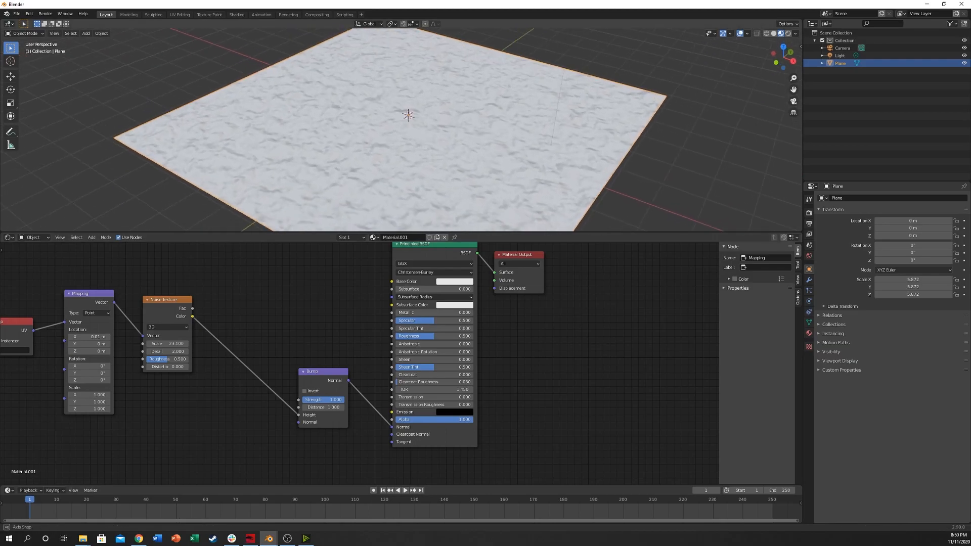
# Step: Raise the Noise Texture scale to 100 for much finer ripples
pyautogui.moveTo(408, 124); pyautogui.dragTo(408, 111)
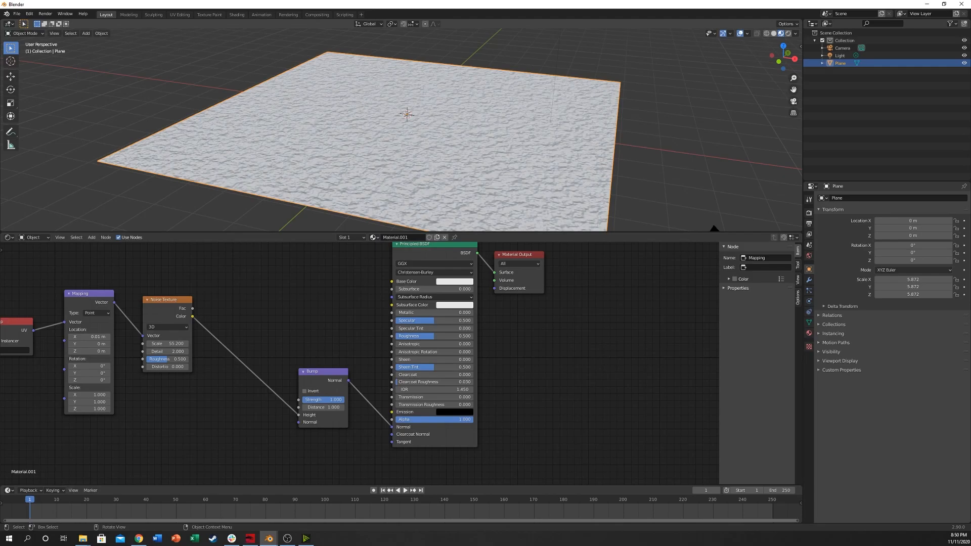
pyautogui.moveTo(165, 344)
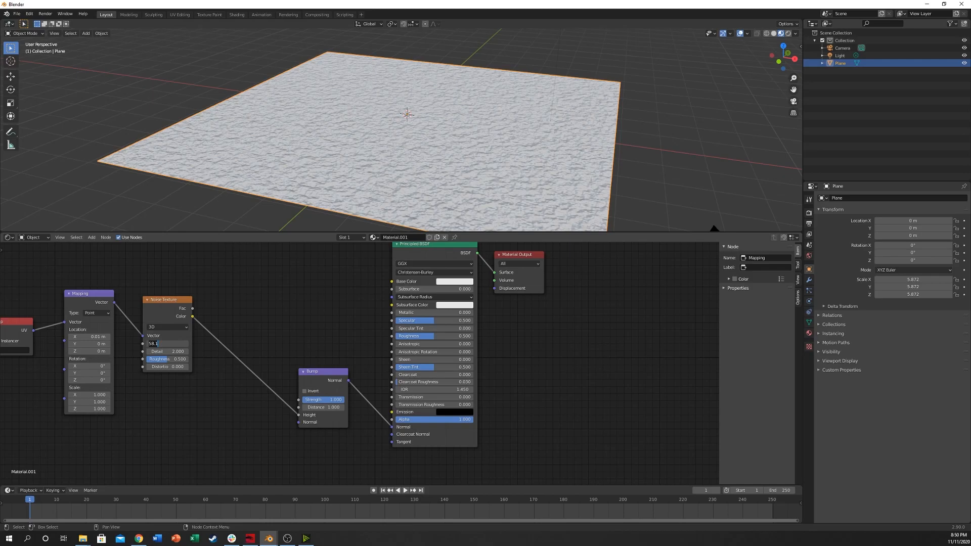
pyautogui.write('100.000')
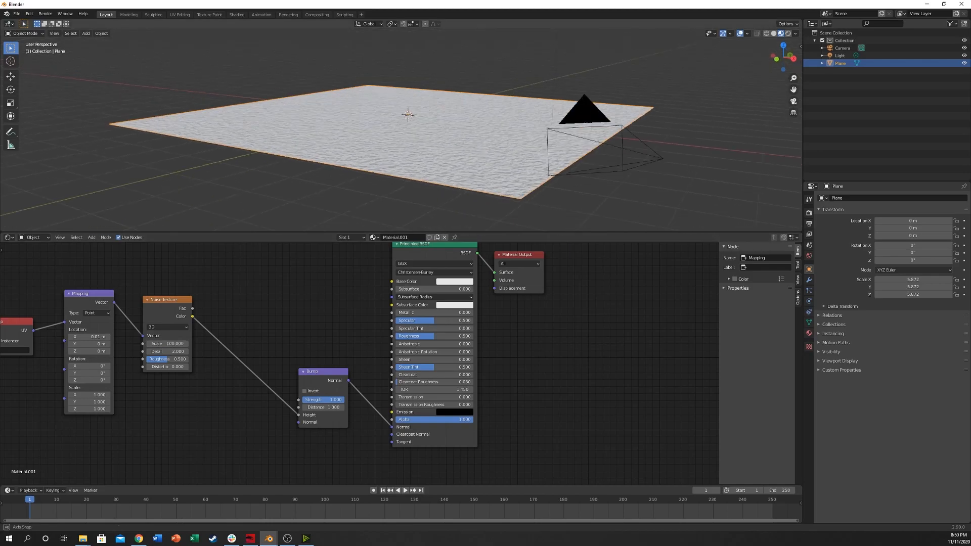
pyautogui.moveTo(409, 123); pyautogui.dragTo(408, 99)
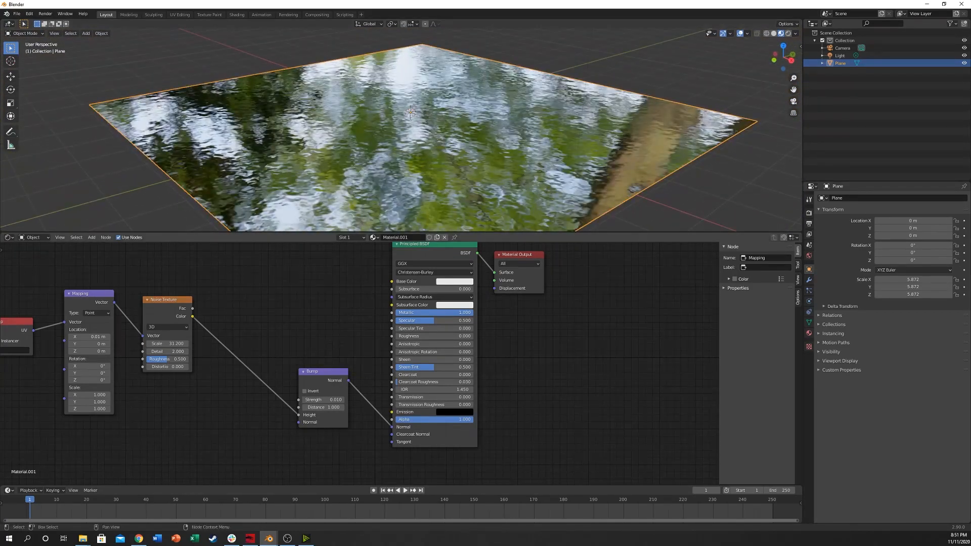
# Step: Set the Principled BSDF metallic to 1 for a reflective water look
pyautogui.click(312, 399)
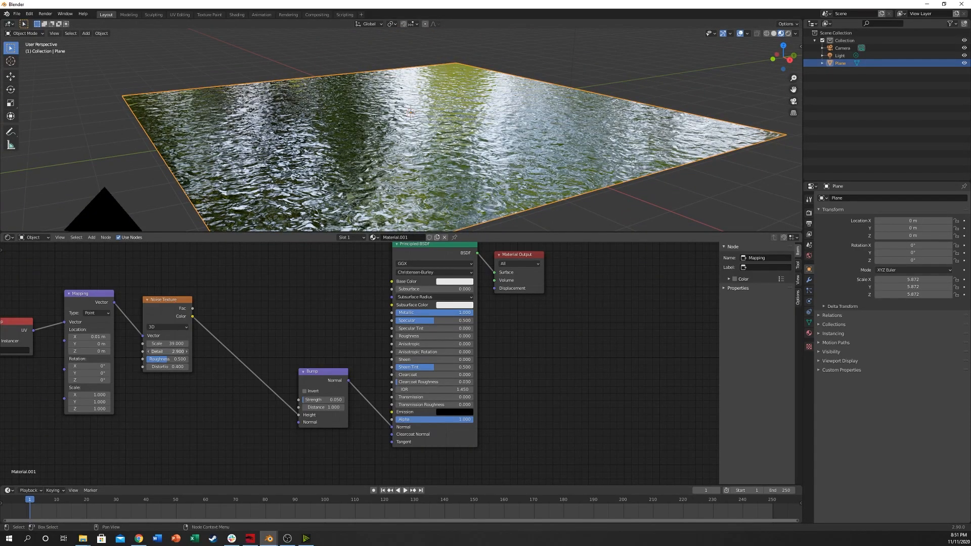
# Step: Drop the Noise Texture detail to 0 for smoother ripples
pyautogui.click(158, 351)
pyautogui.write('0.000')
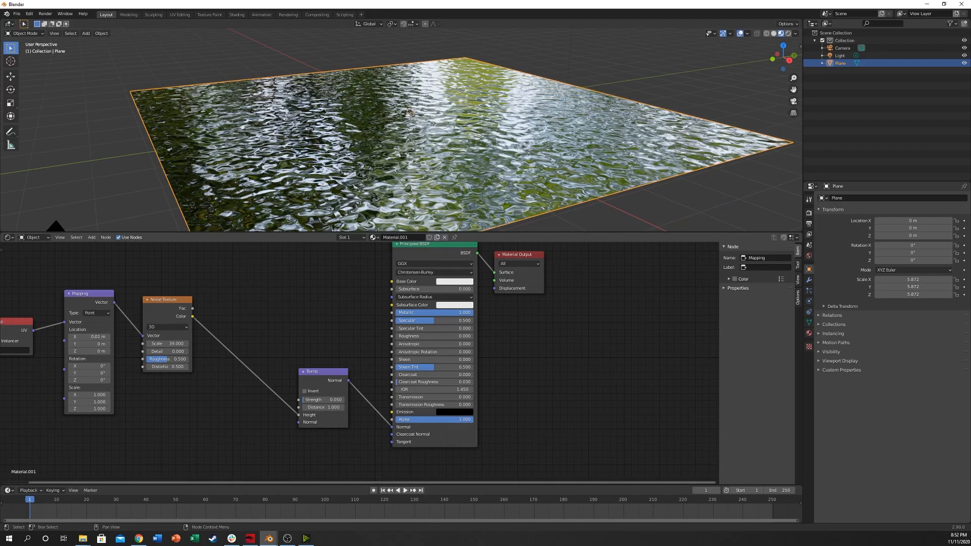
# Step: Set the Mapping node's Location X to 0.1 m
pyautogui.click(405, 490)
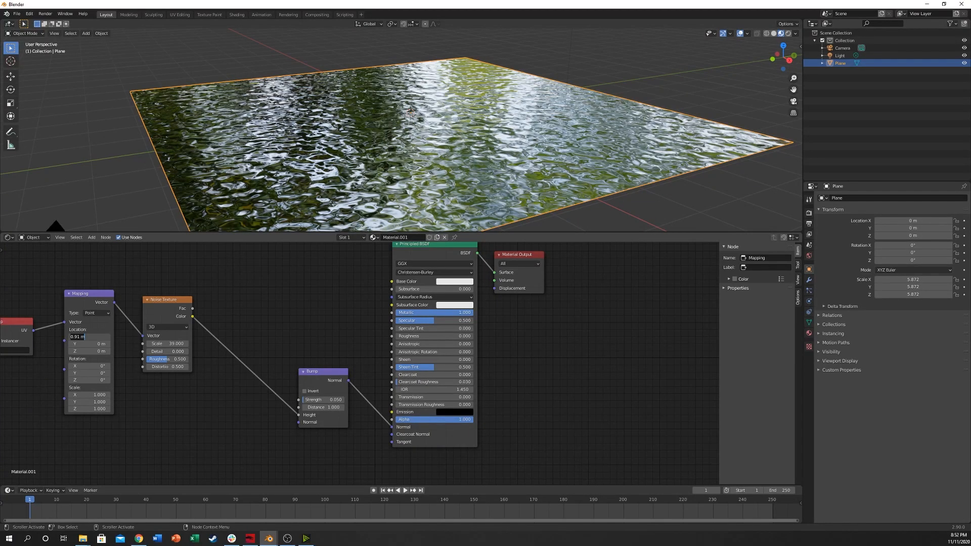
pyautogui.write('0')
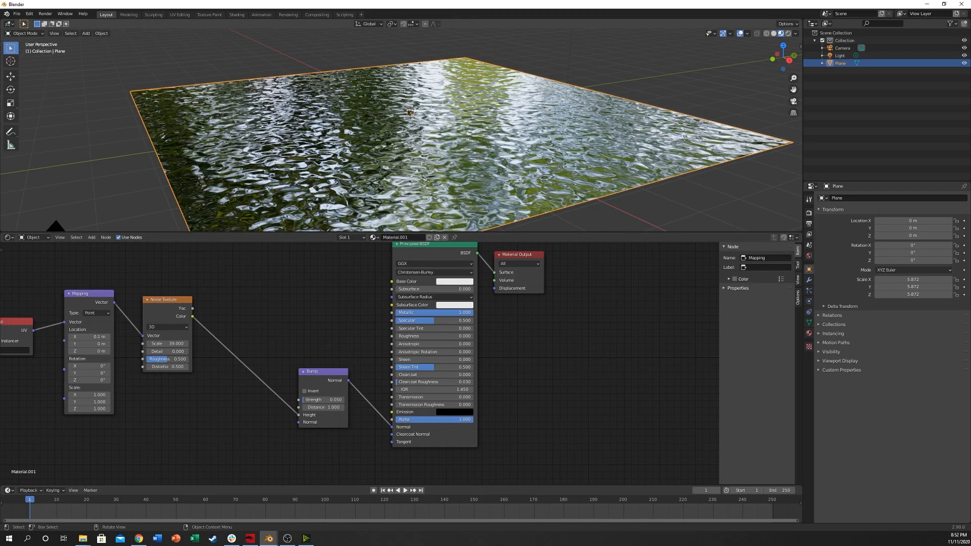
pyautogui.click(89, 335)
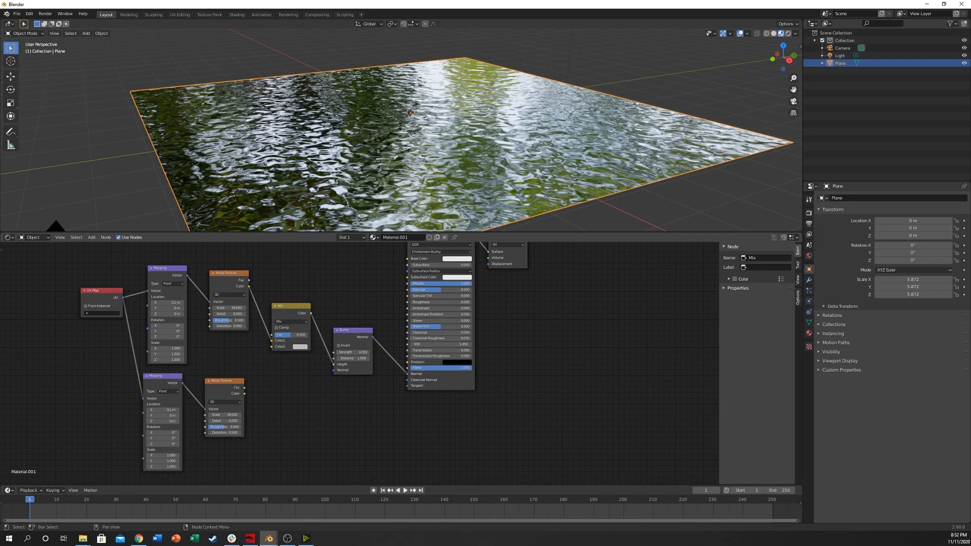
# Step: Raise the second noise texture's scale and lower the Mix factor blending the two noises
pyautogui.click(222, 380)
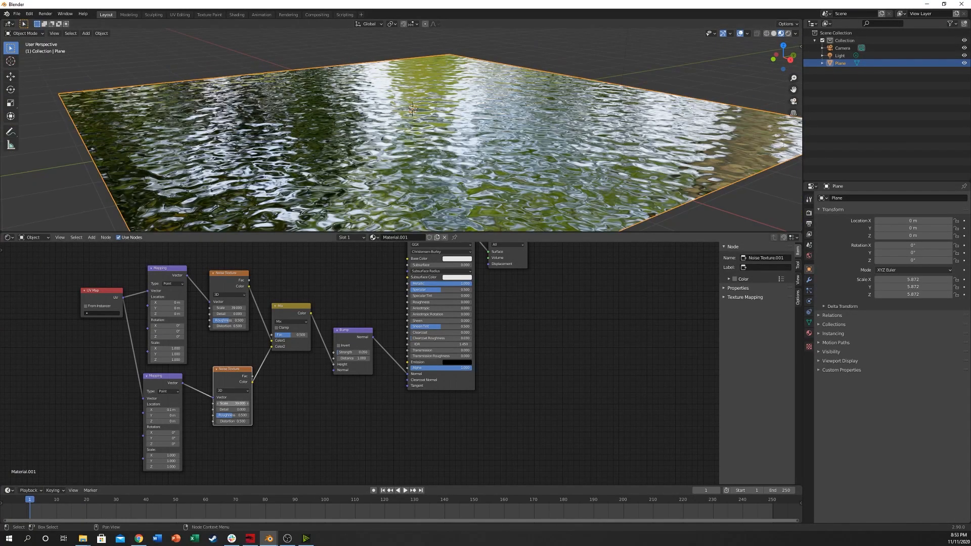
pyautogui.moveTo(232, 403); pyautogui.dragTo(241, 404)
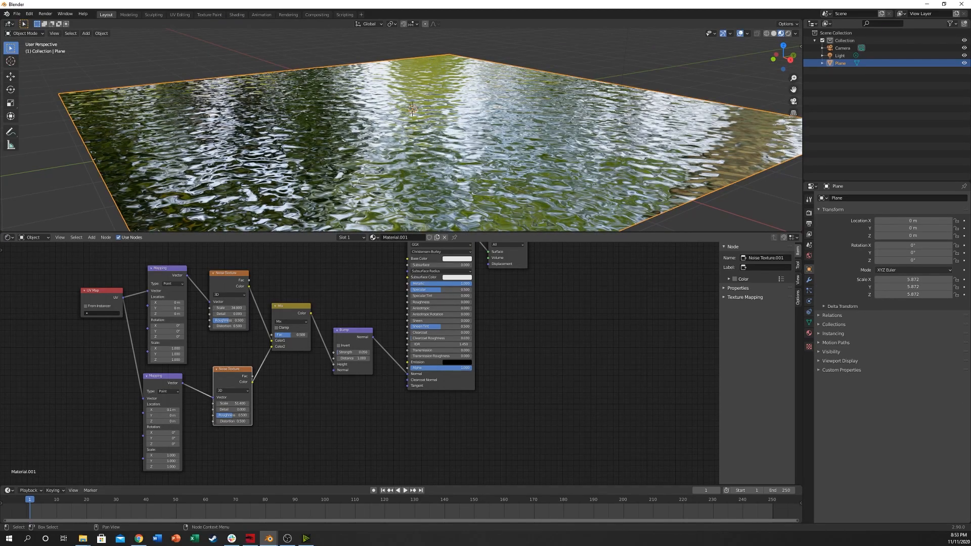
pyautogui.moveTo(295, 334); pyautogui.dragTo(304, 335)
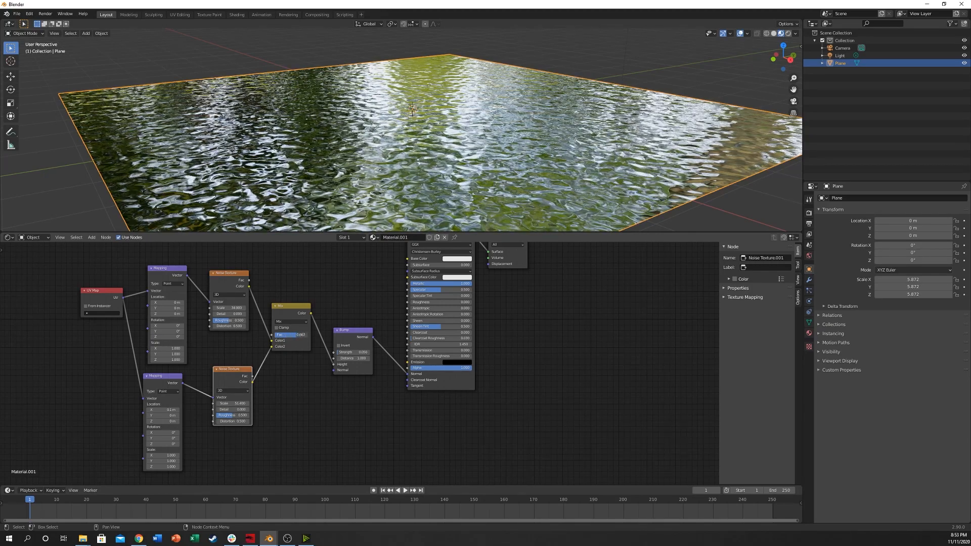